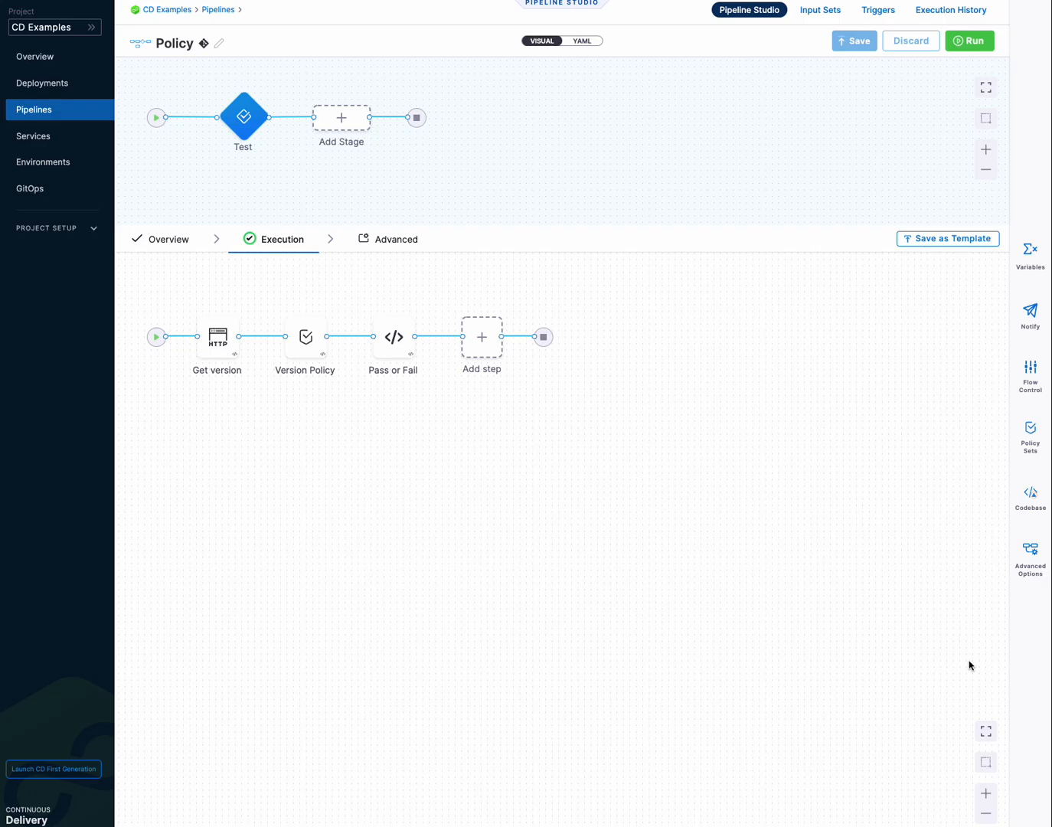
mouse_move(763, 548)
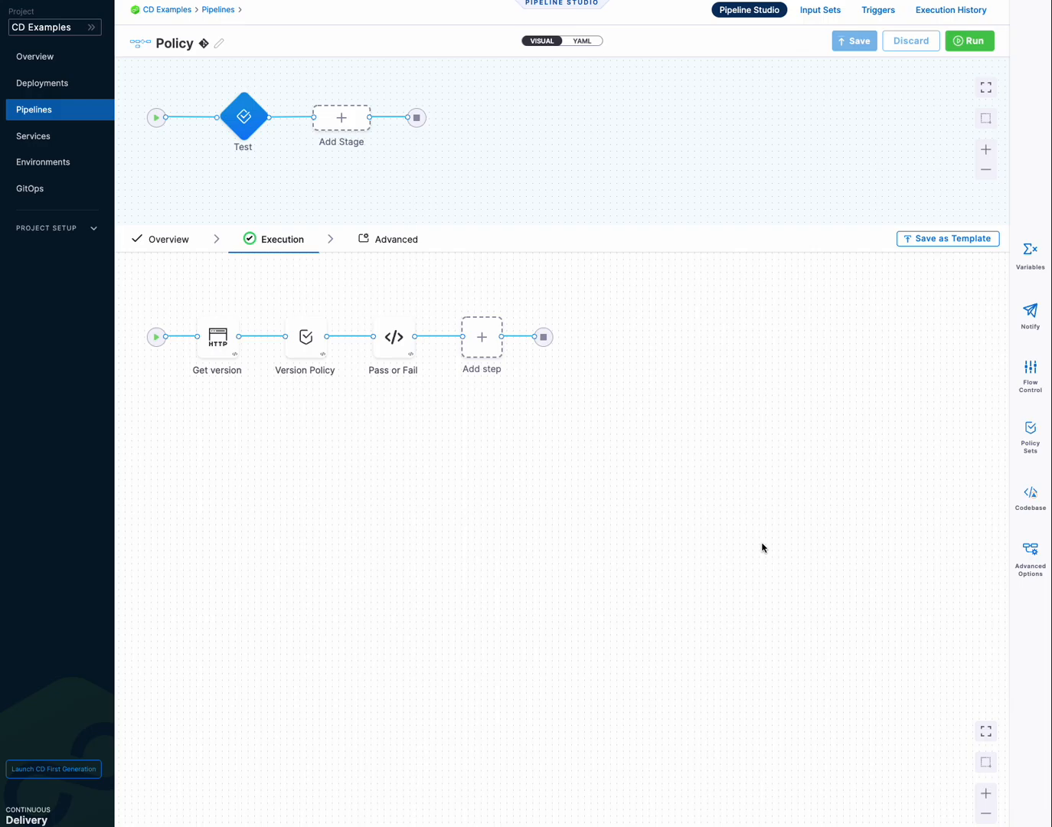
mouse_move(245, 413)
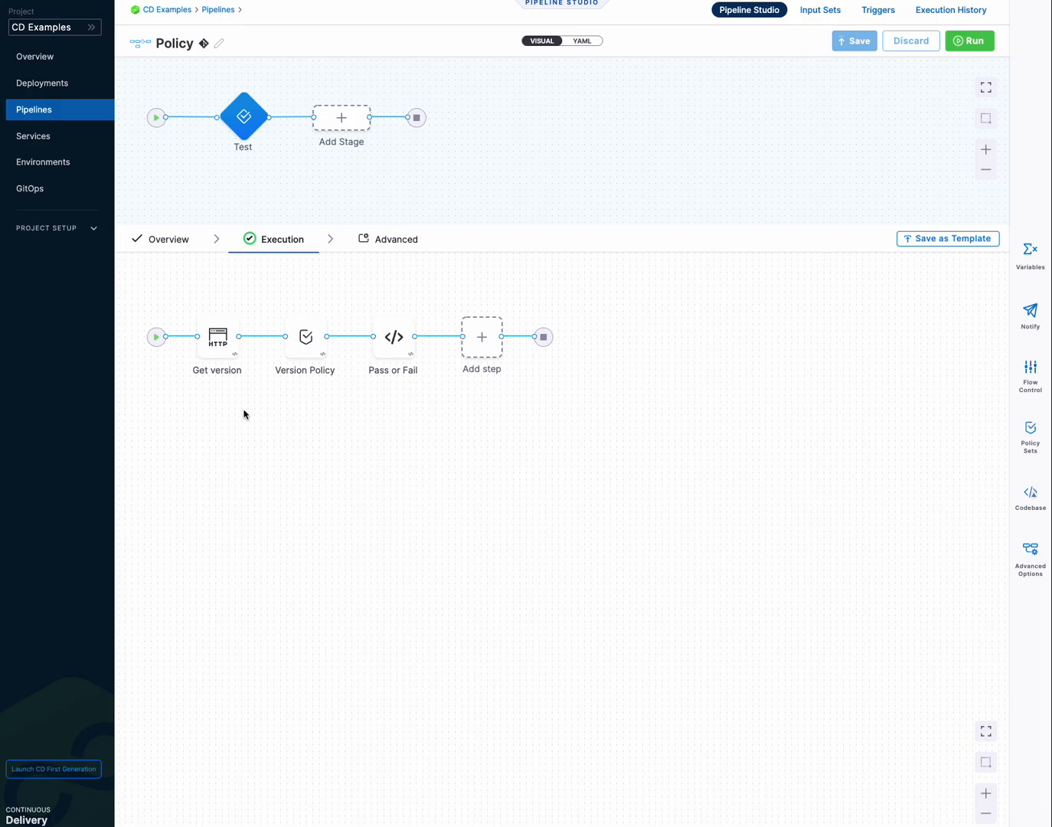
mouse_move(242, 435)
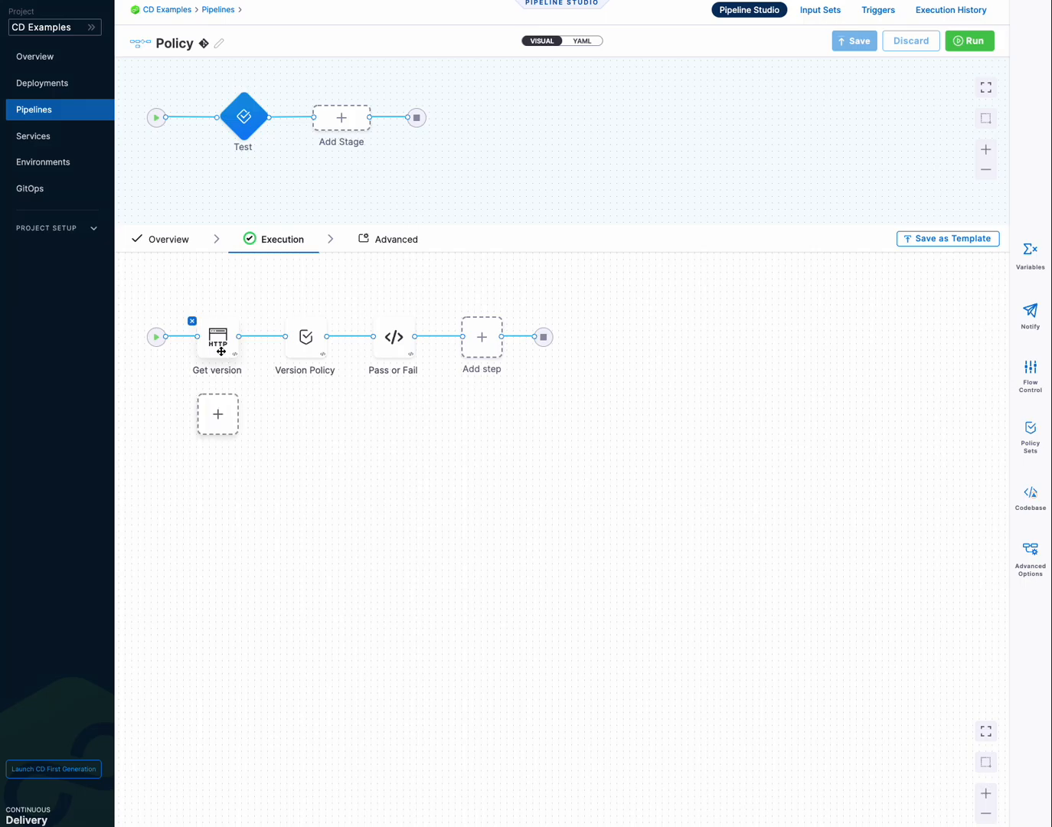
Step: Send the GET request to the Harness system/version endpoint, returning HTTP 200 with v1.4.0
left_click(217, 337)
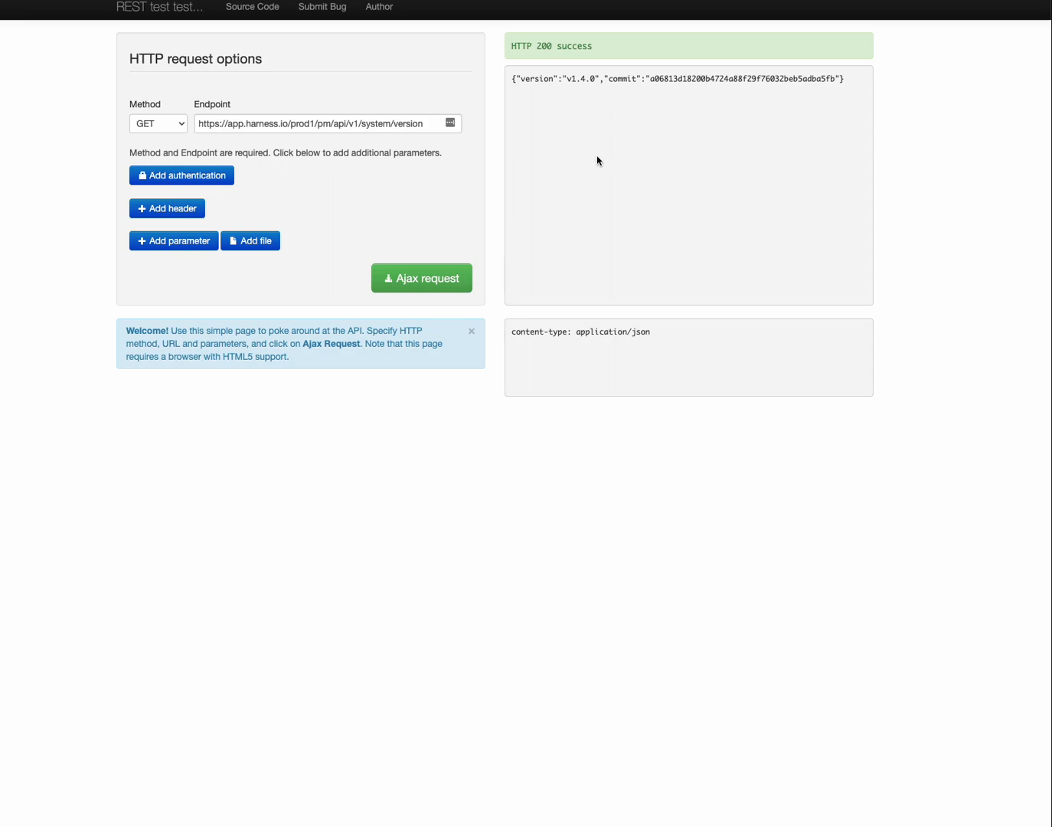
mouse_move(568, 92)
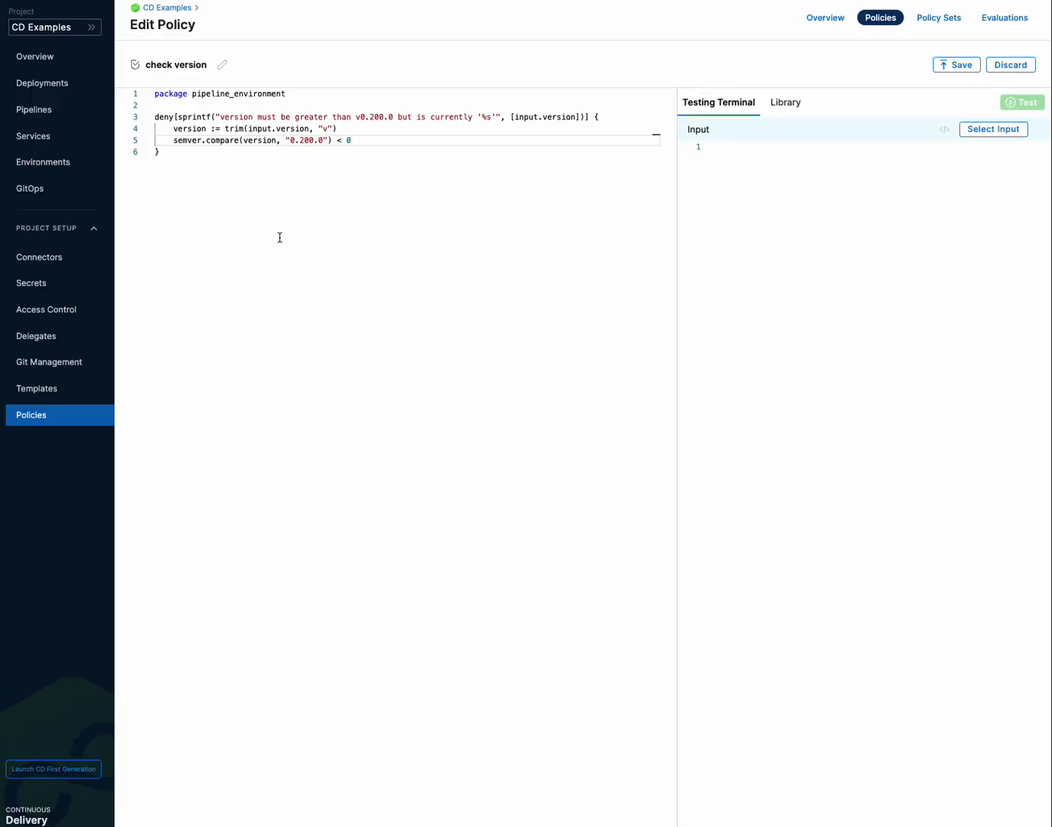
mouse_move(316, 181)
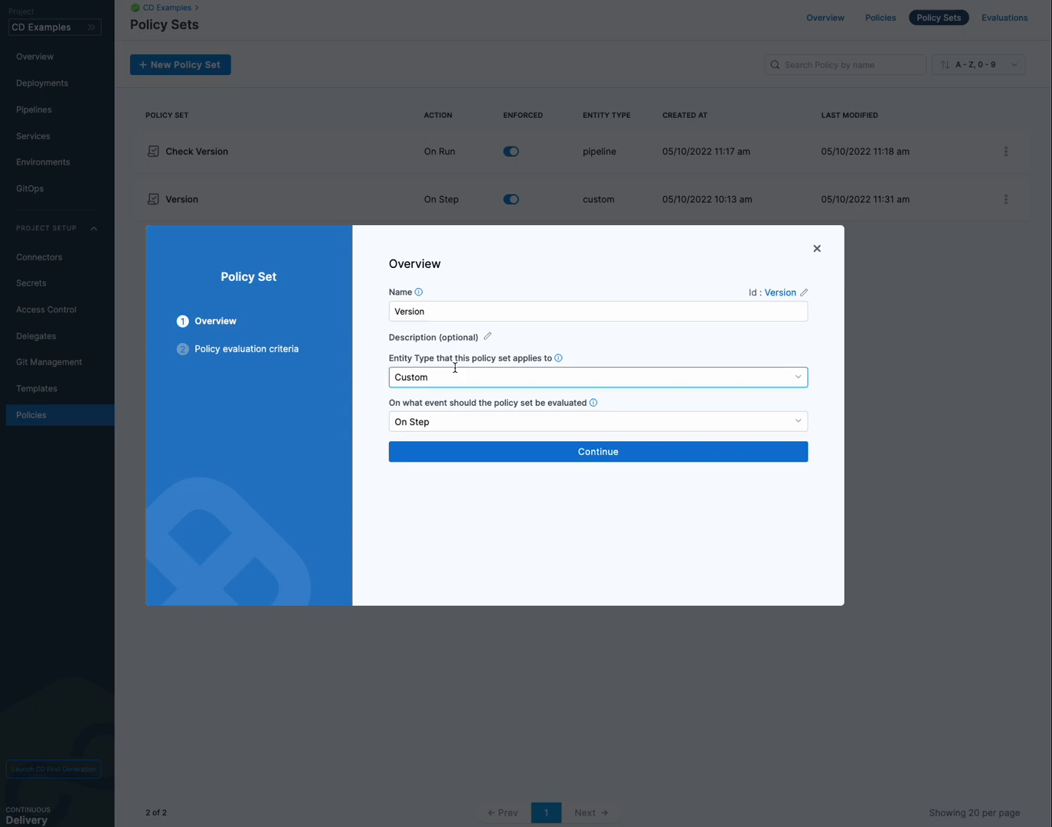
Step: Keep the Version policy set on Custom, On Step, with Error and exit as the failure action
left_click(598, 377)
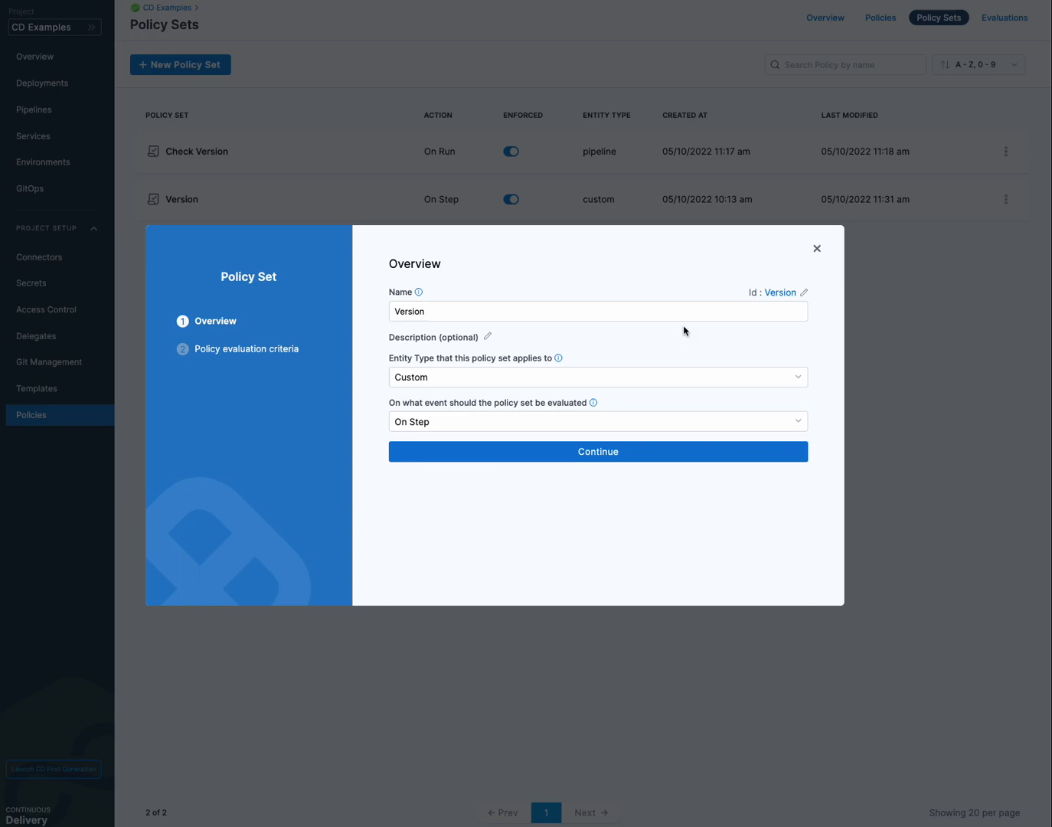
mouse_move(419, 443)
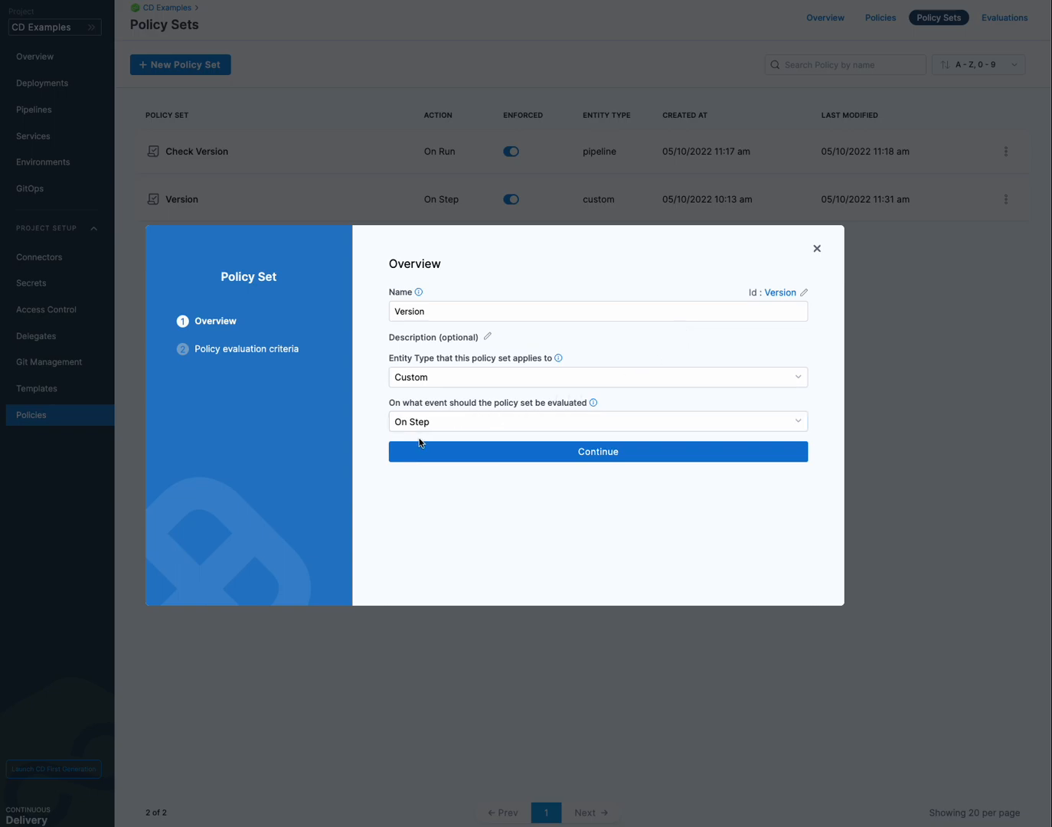
left_click(597, 422)
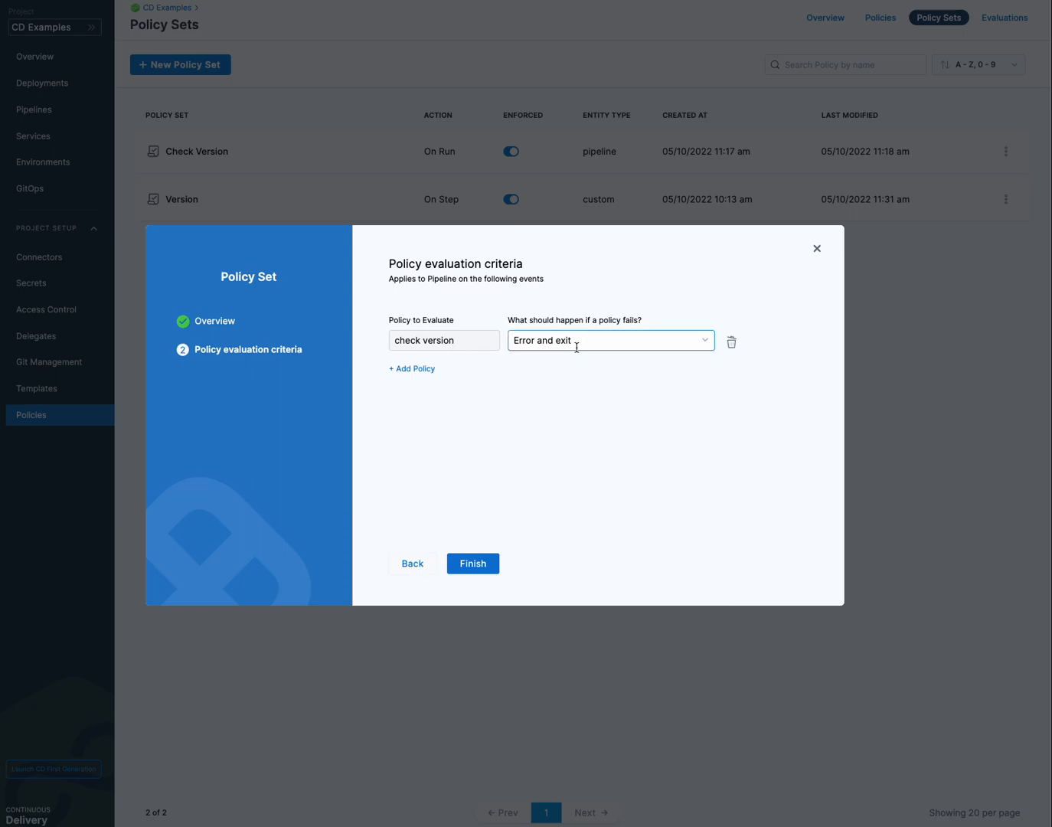
left_click(609, 340)
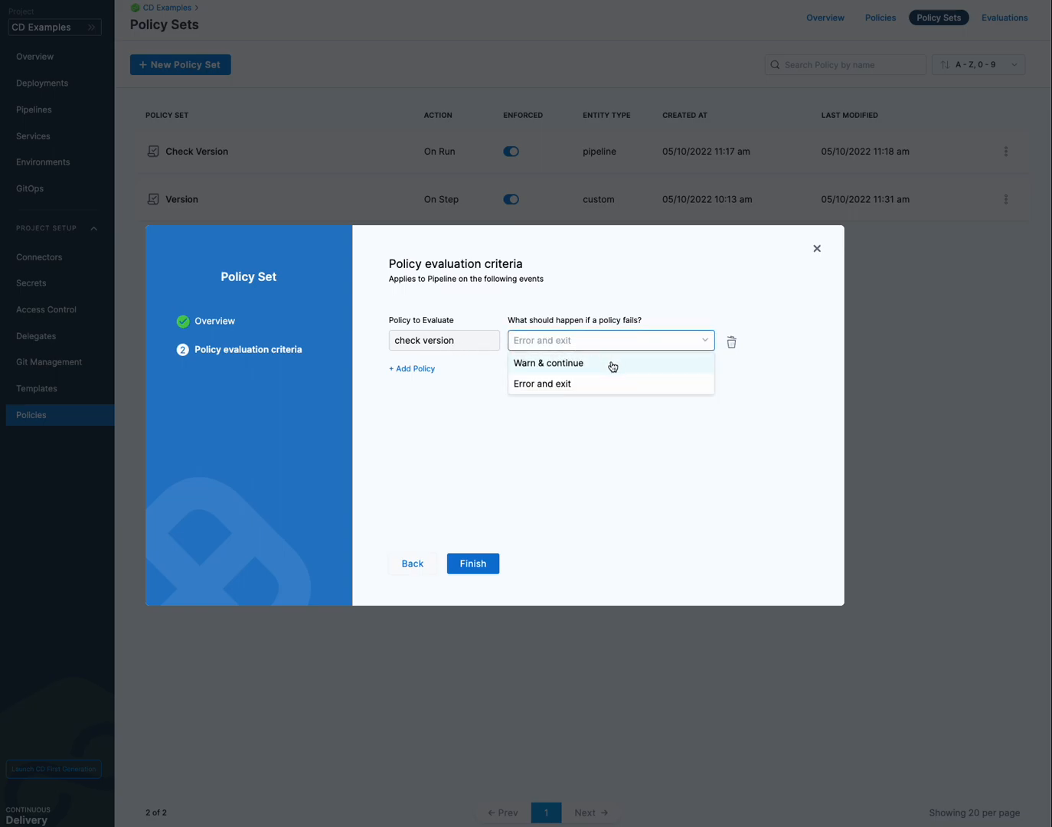
left_click(543, 383)
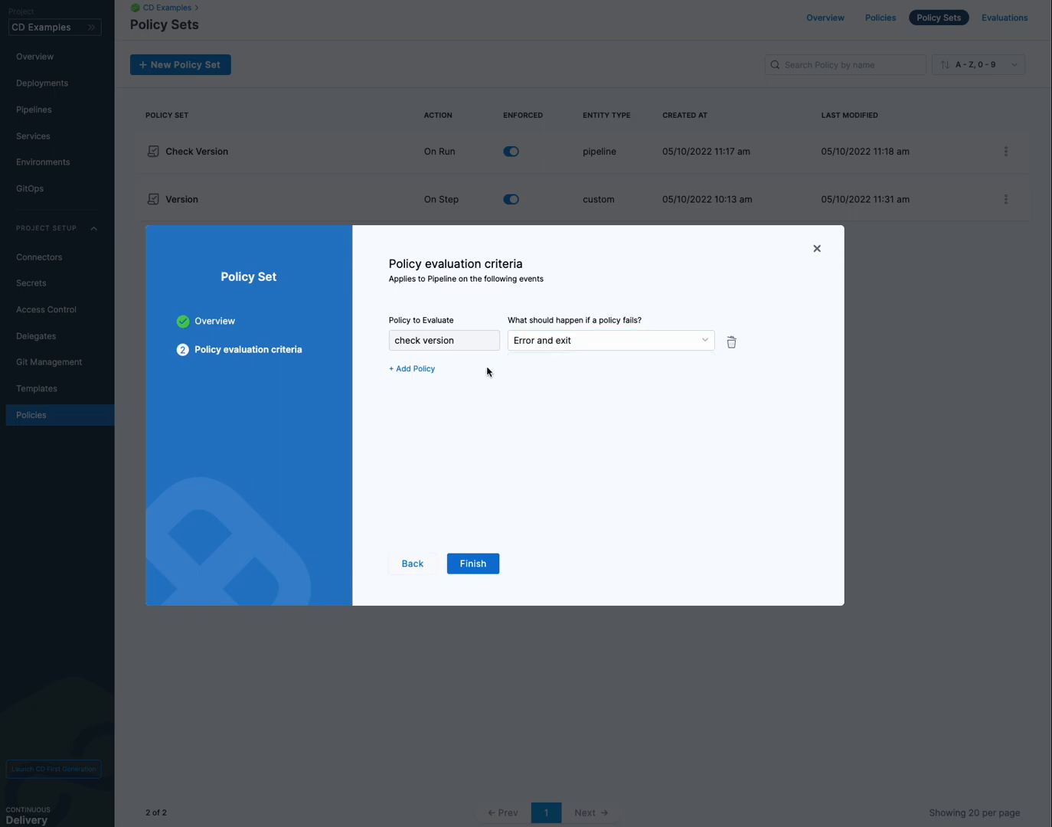
left_click(472, 564)
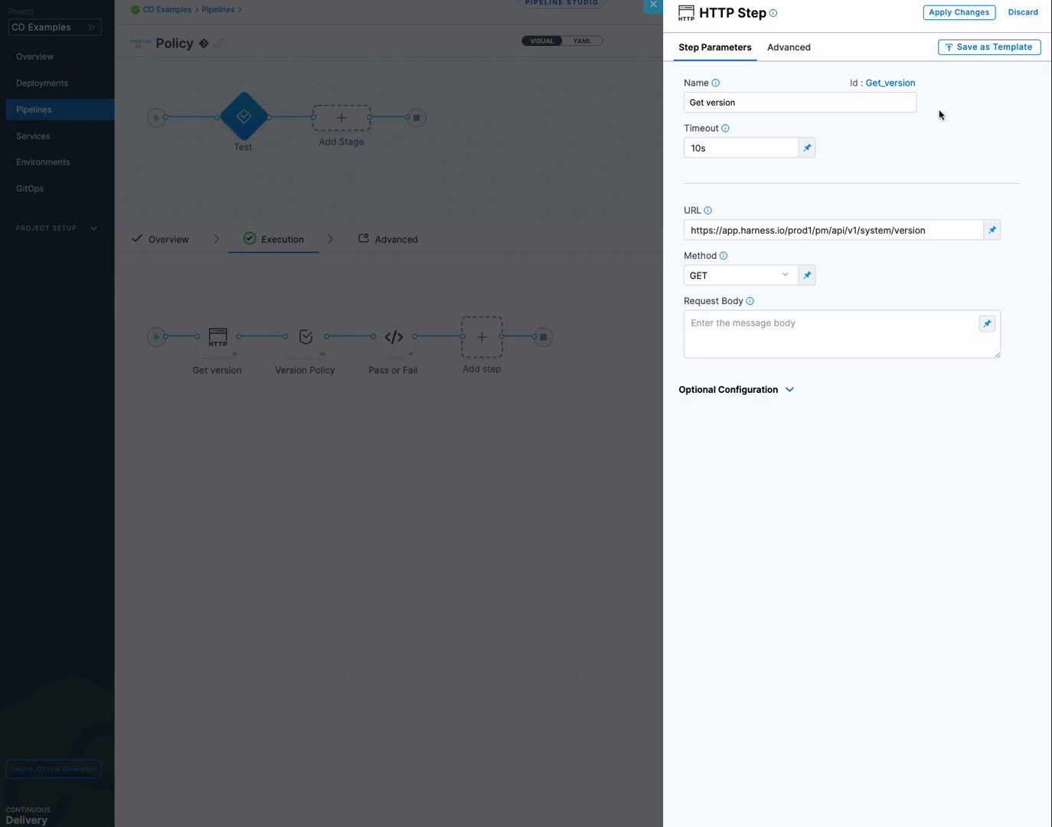
Step: Configure the Version Policy step with Custom entity type, Version policy set and the Get_version httpResponseBody payload
left_click(1041, 6)
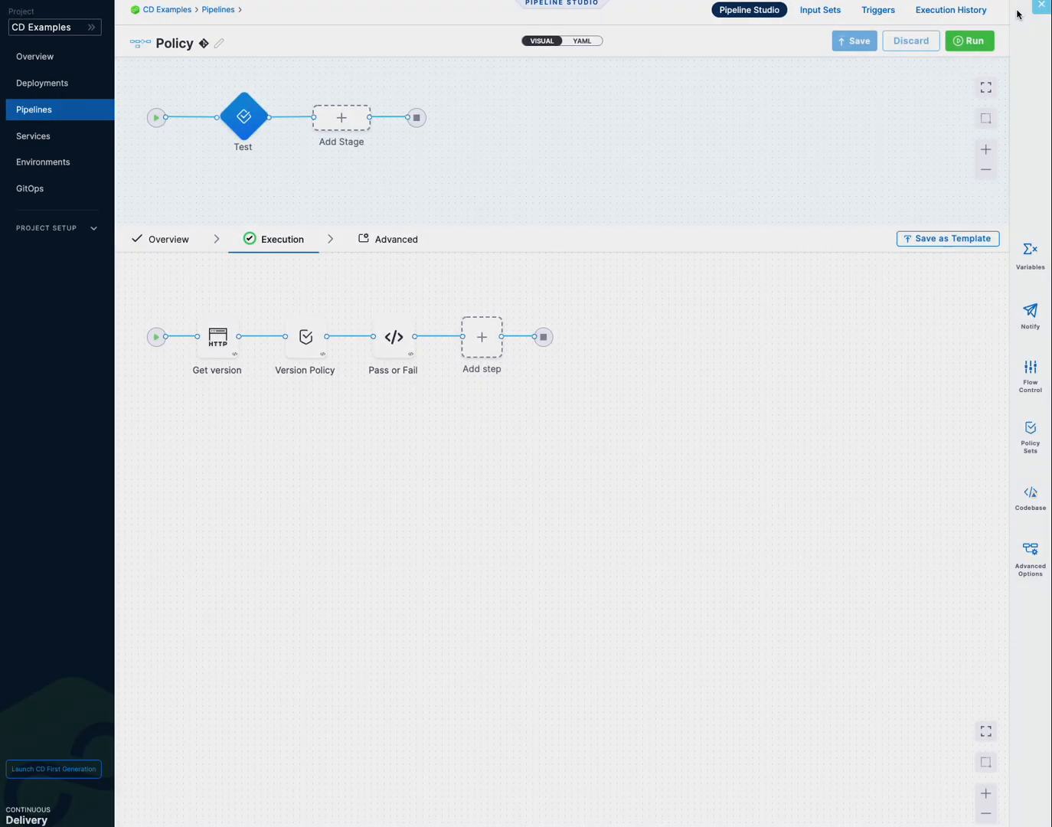
left_click(304, 336)
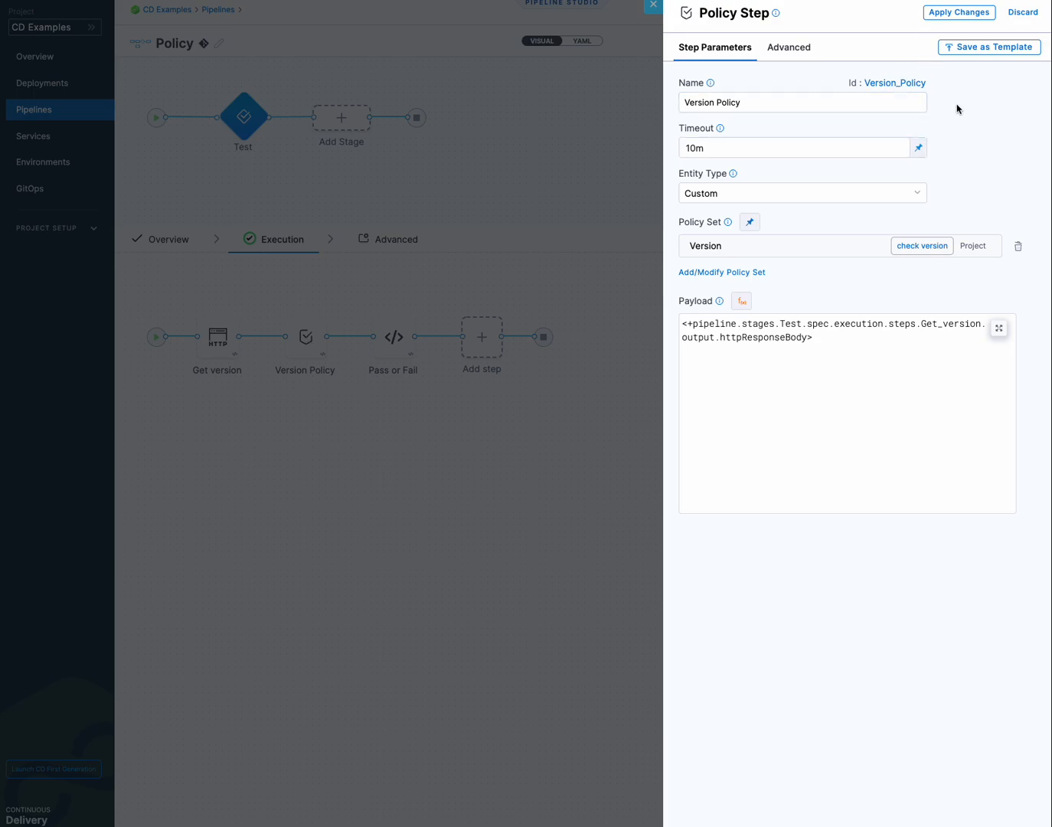
left_click(801, 193)
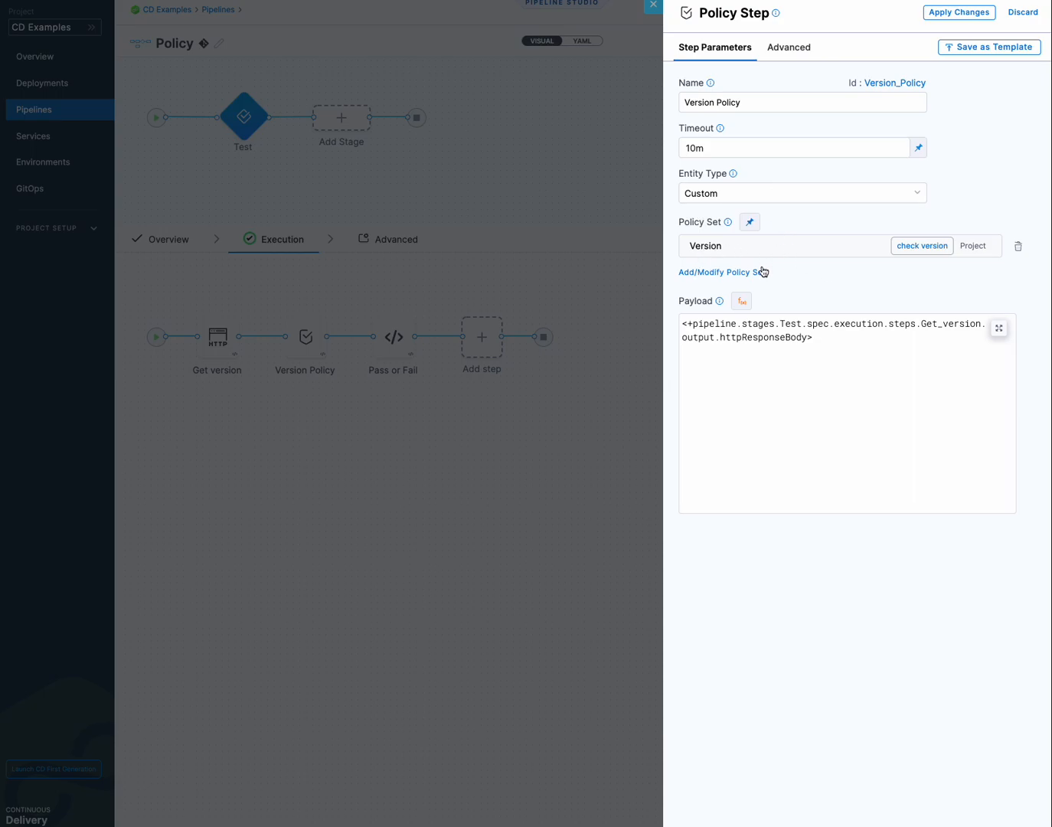
left_click(718, 272)
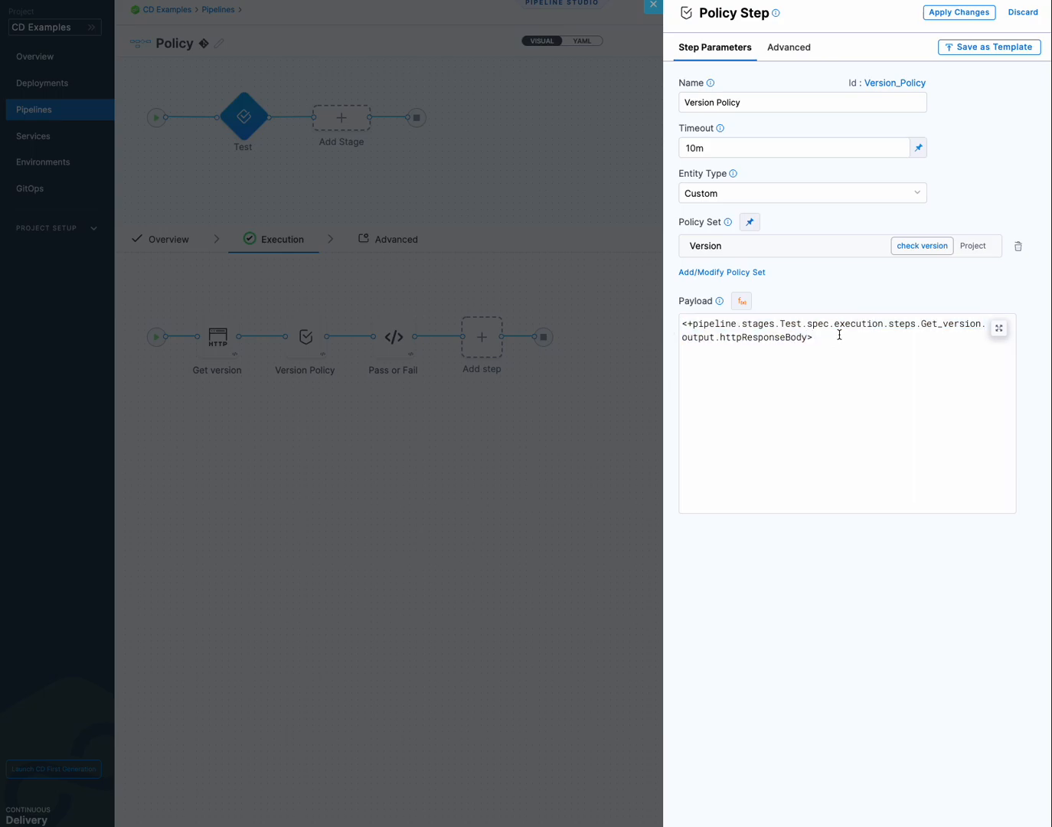
mouse_move(828, 344)
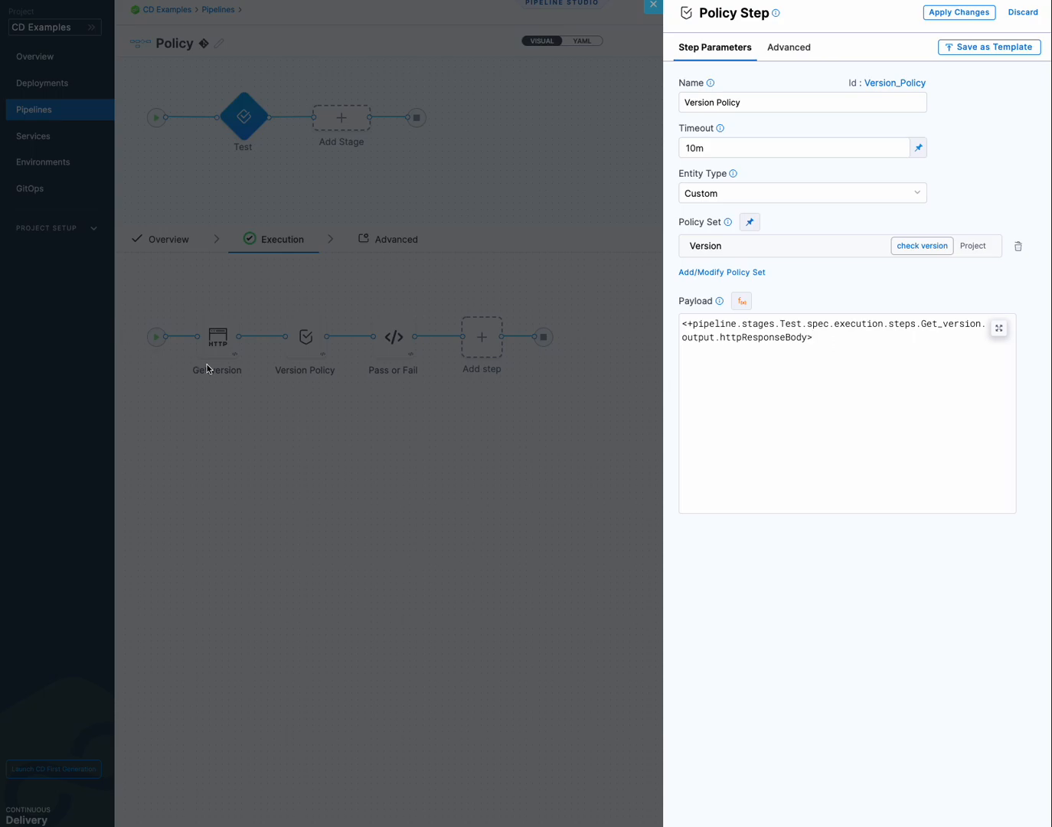
mouse_move(250, 340)
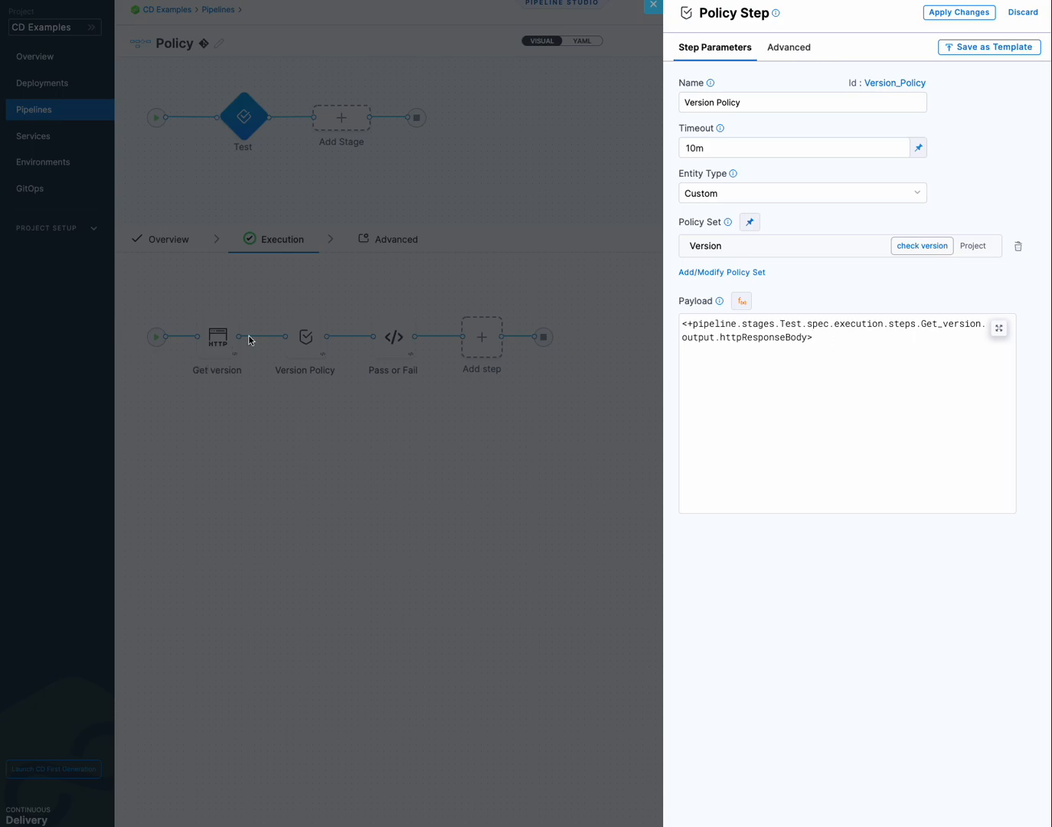
mouse_move(870, 337)
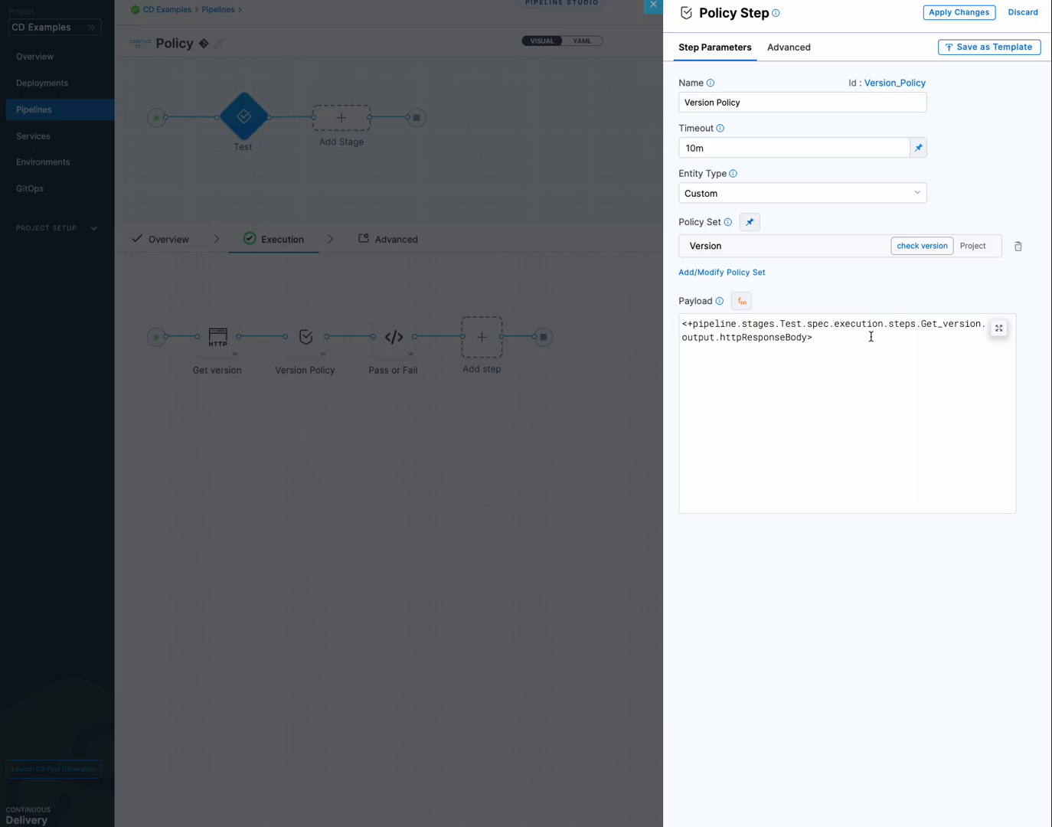
left_click(999, 328)
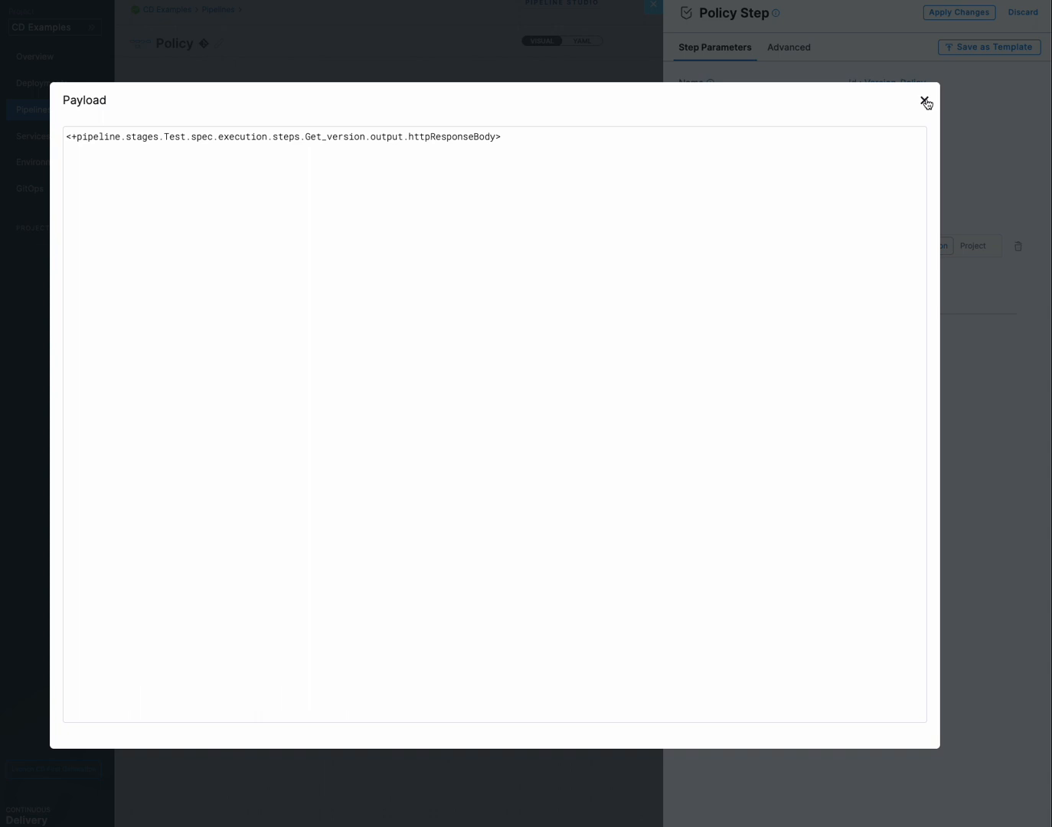
left_click(926, 103)
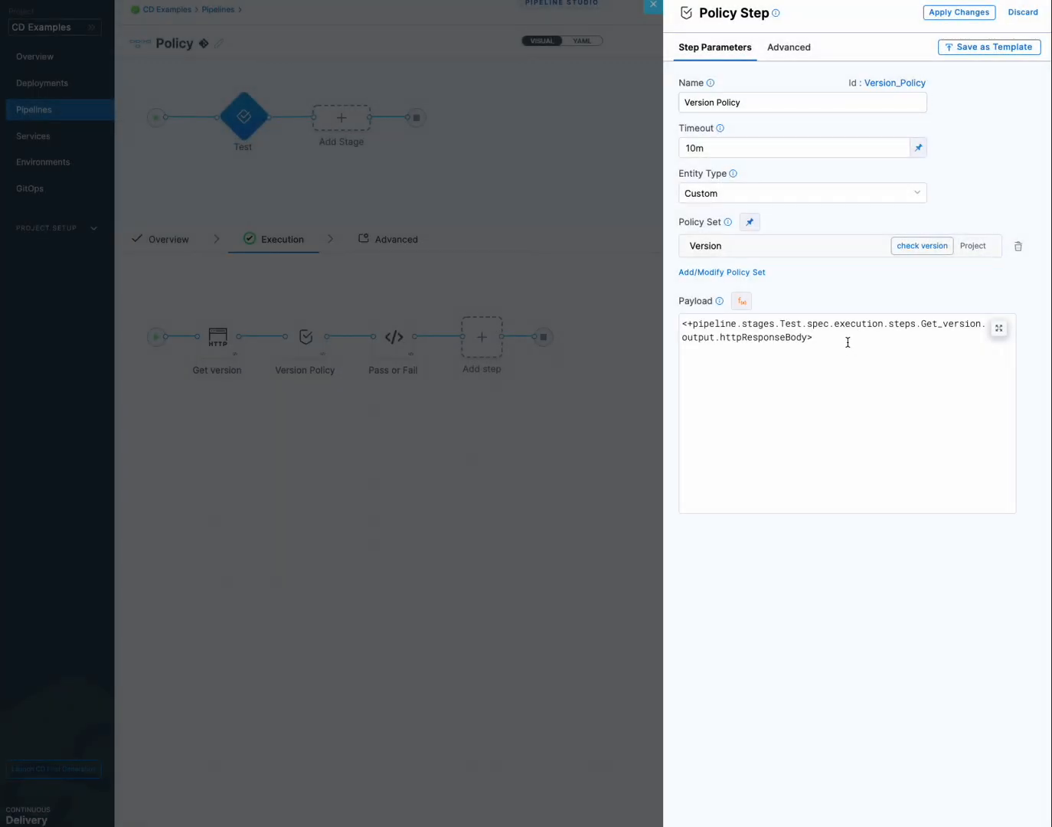
mouse_move(1023, 12)
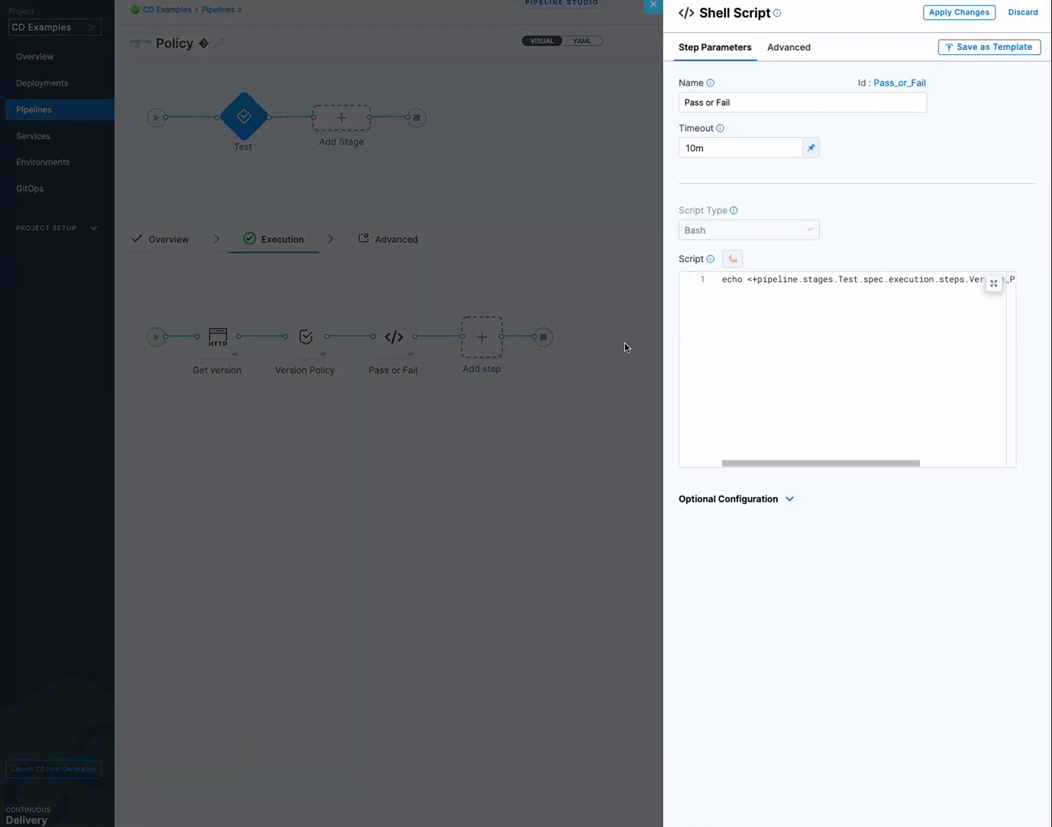
Step: Run the Policy pipeline so Get version, Version Policy and Pass or Fail all succeed
left_click(993, 282)
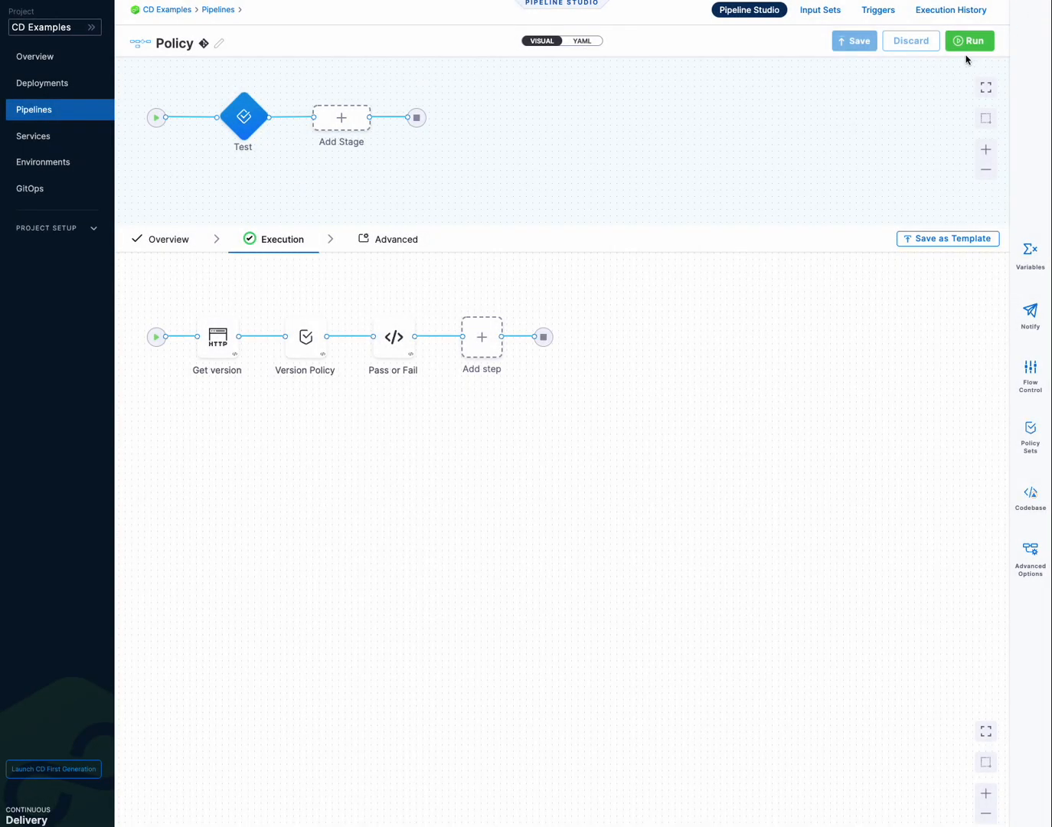
left_click(969, 40)
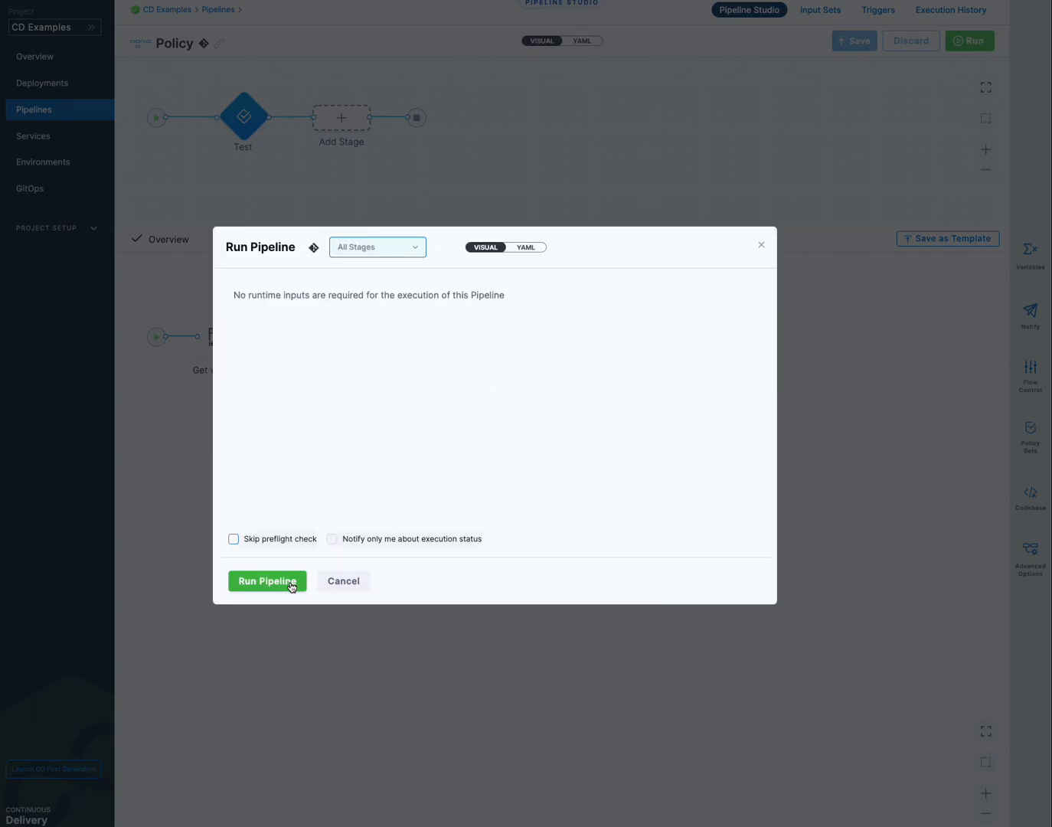
left_click(266, 580)
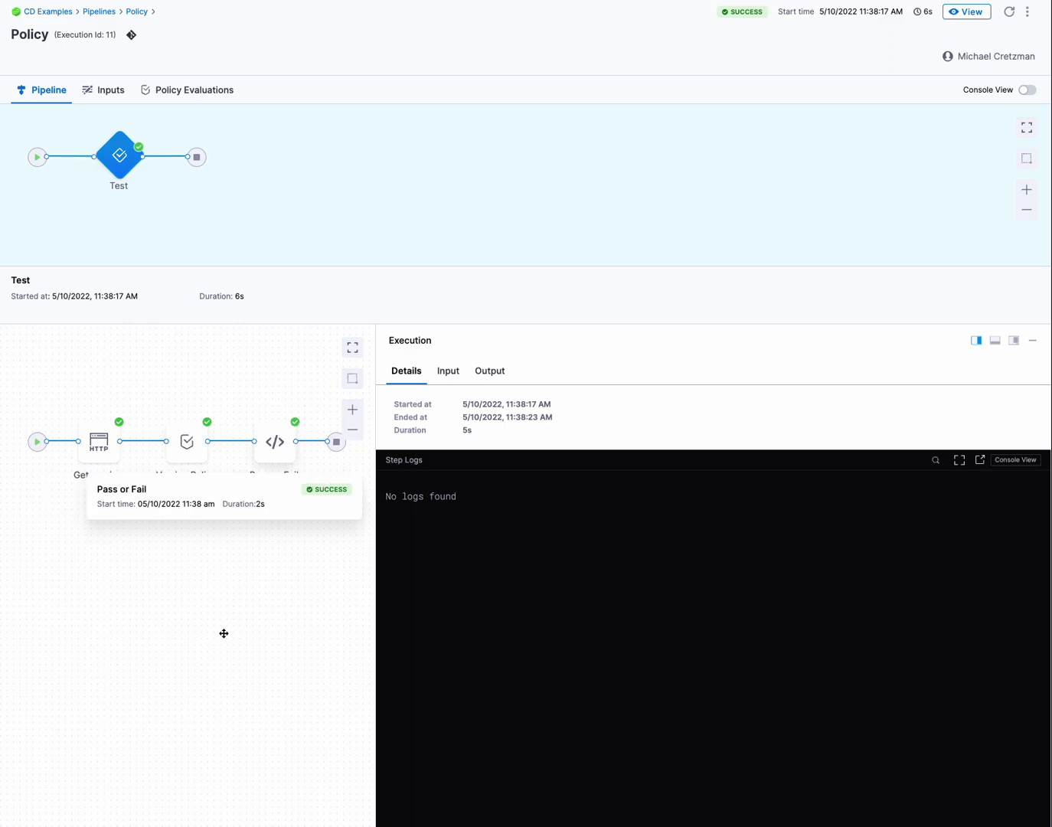
Step: Review the Get version step's inputs and v1.4.0 response, then the Version Policy evaluation result
left_click(98, 441)
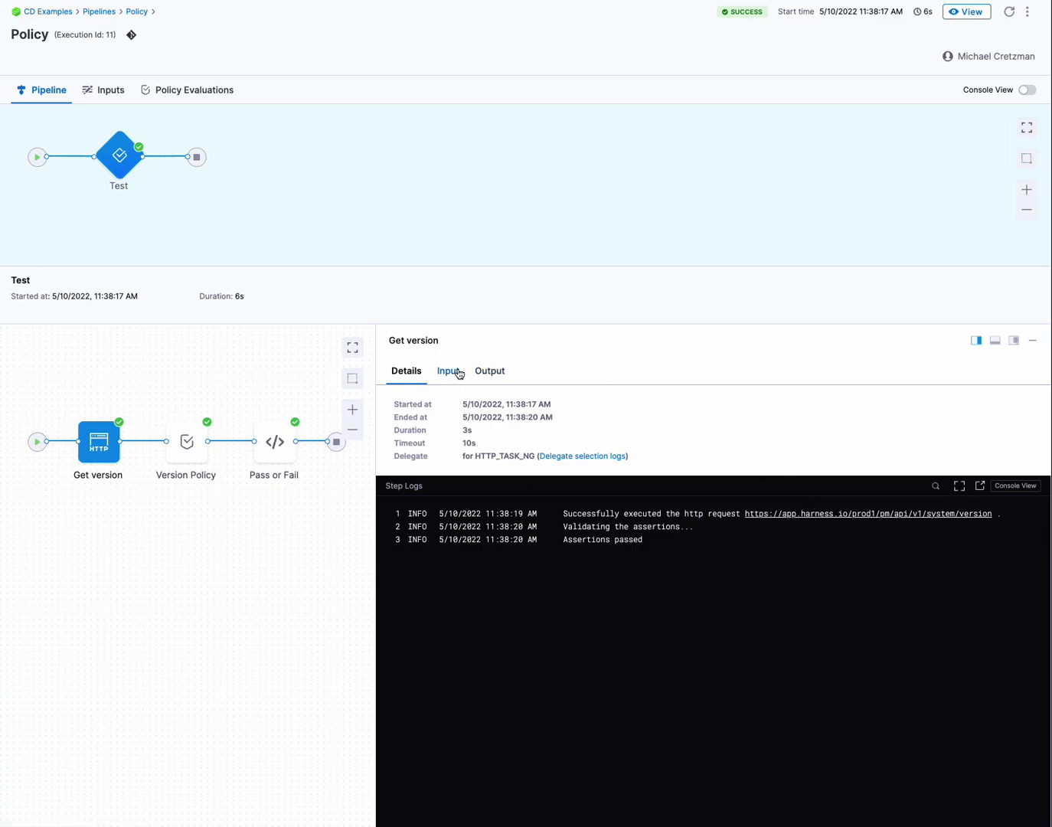
left_click(490, 371)
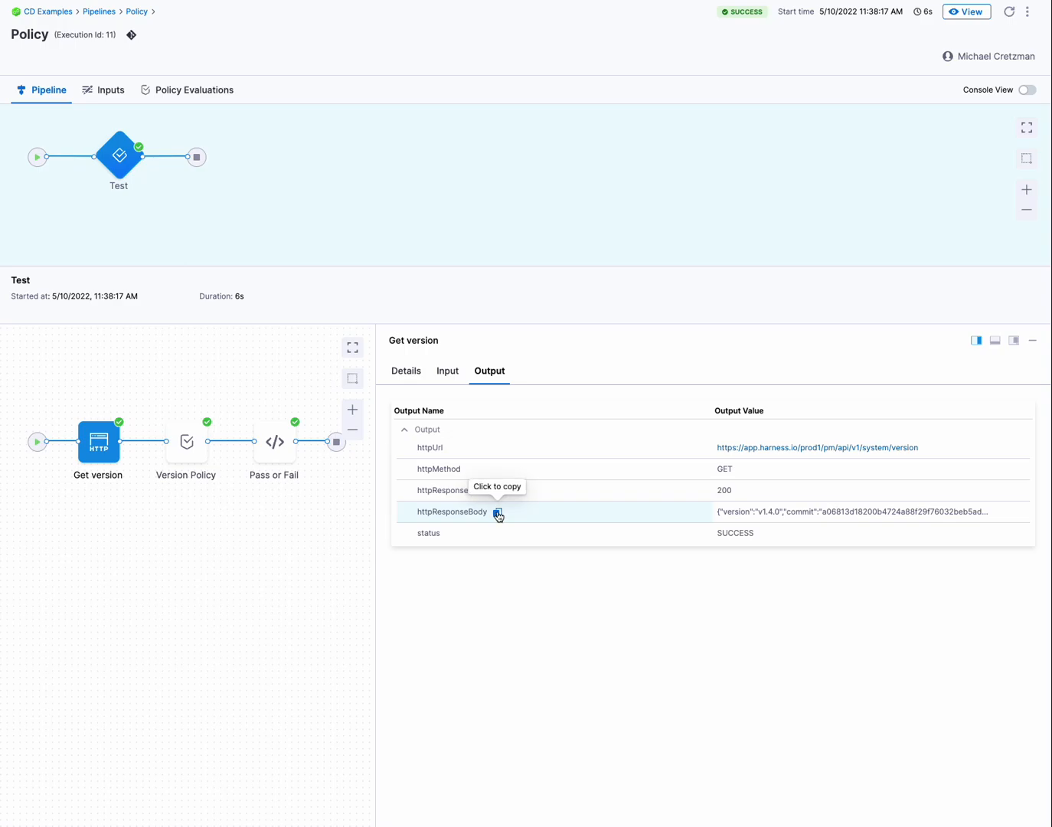
mouse_move(407, 254)
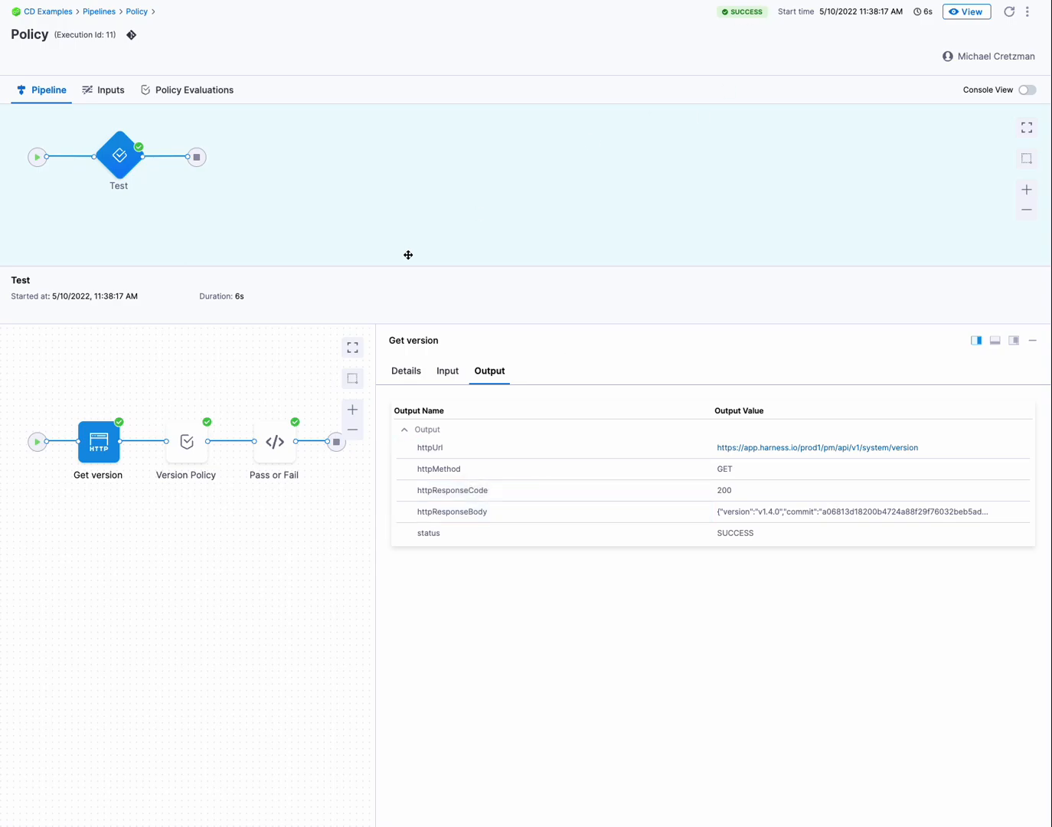
left_click(185, 442)
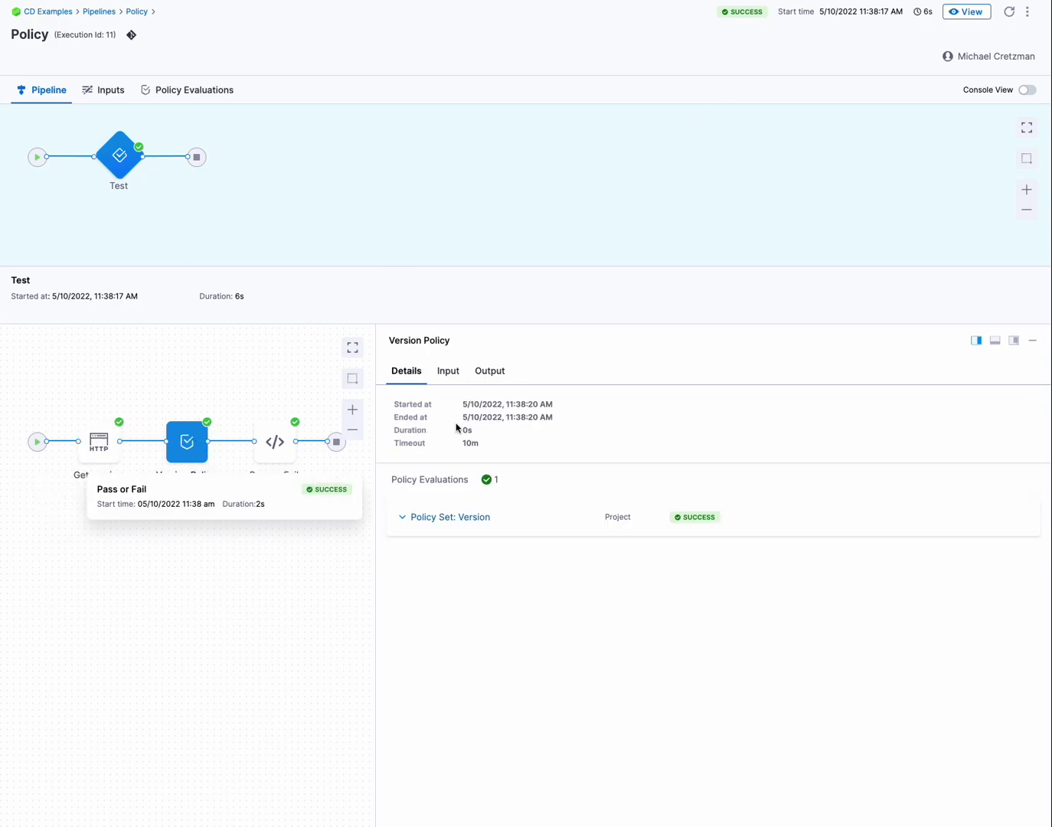
Step: Check the Version Policy inputs and pass output, and the Pass or Fail log printing pass
left_click(447, 370)
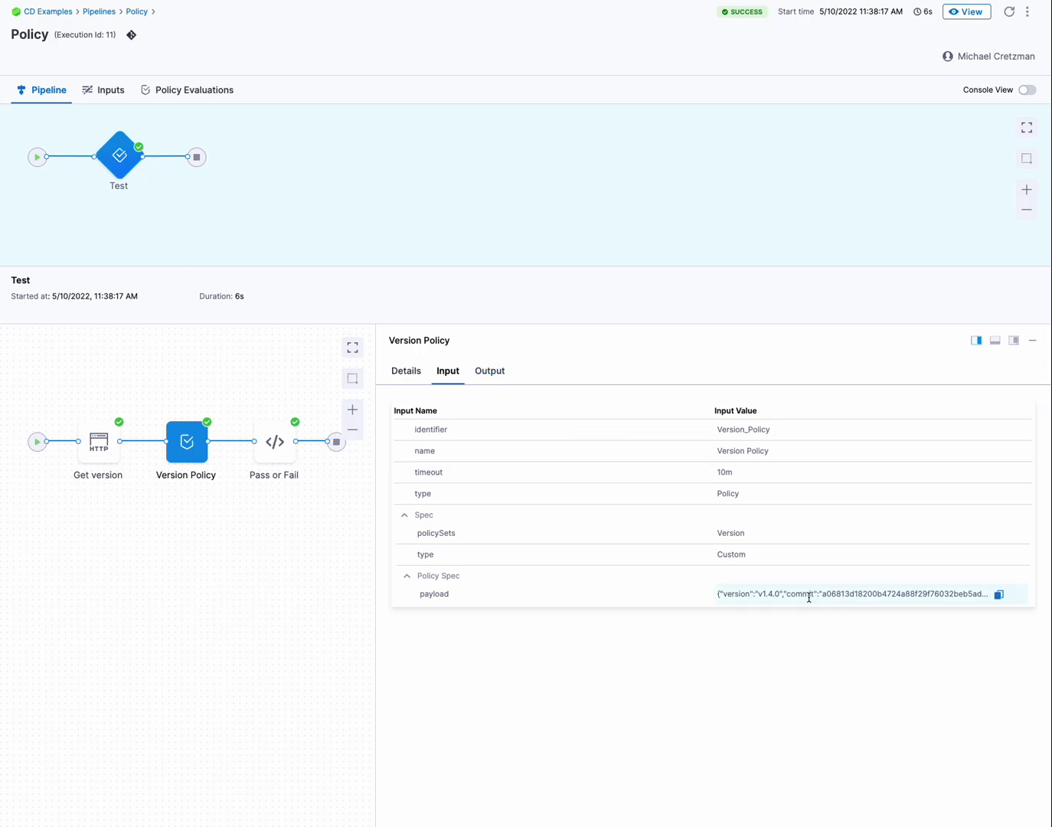
left_click(490, 370)
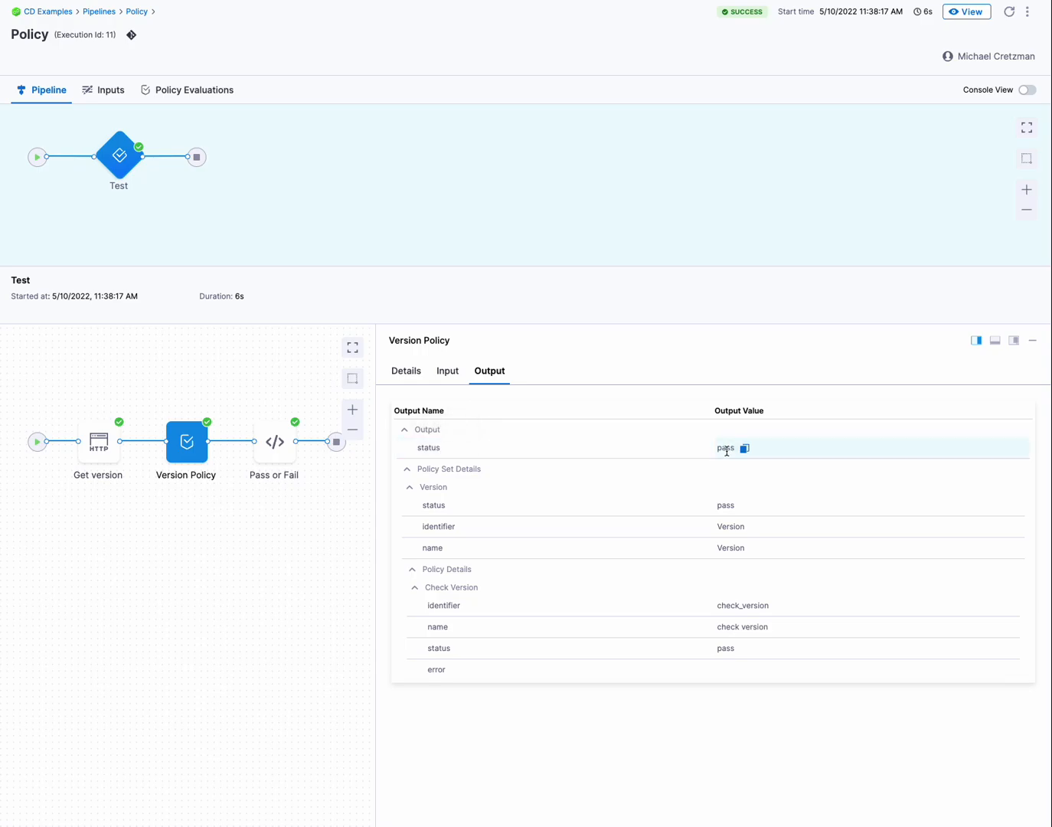
mouse_move(335, 441)
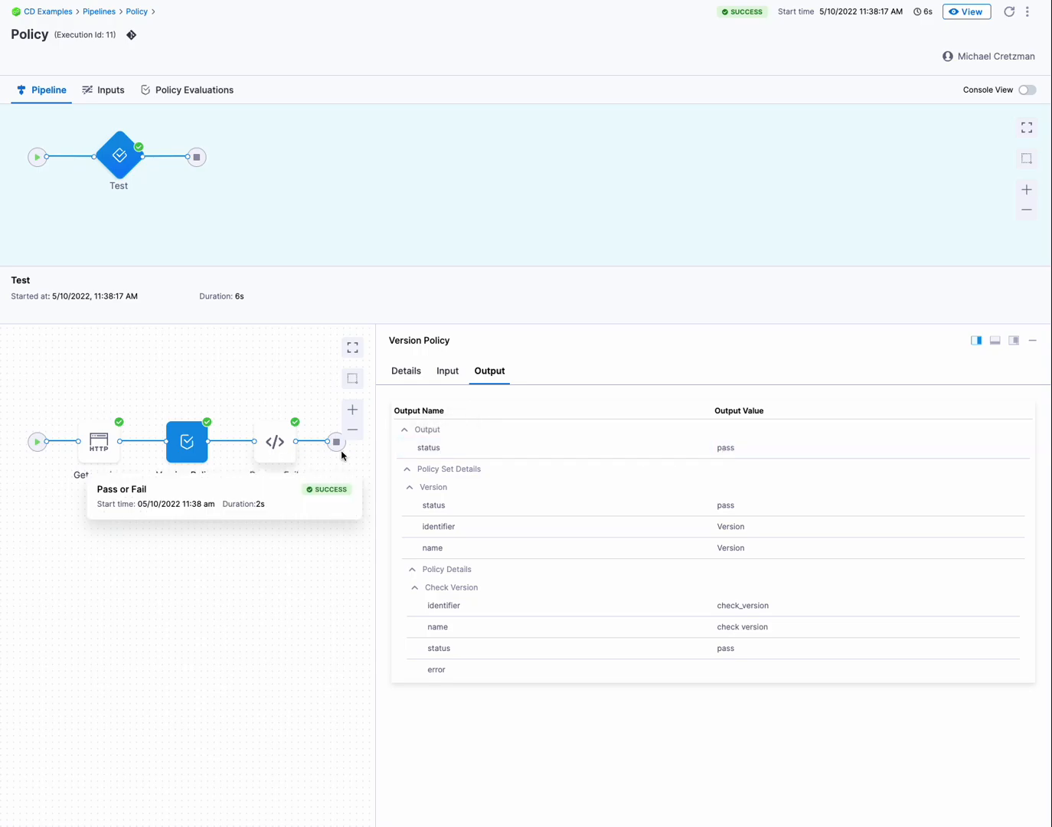
mouse_move(451, 450)
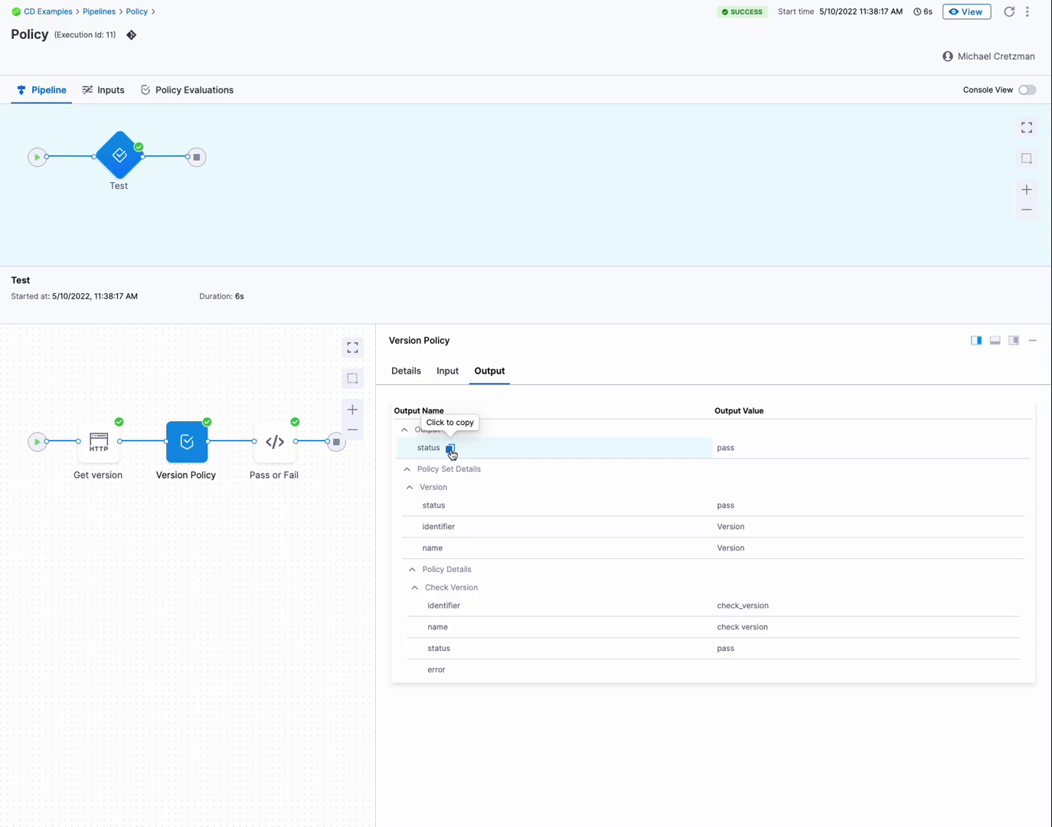
left_click(274, 442)
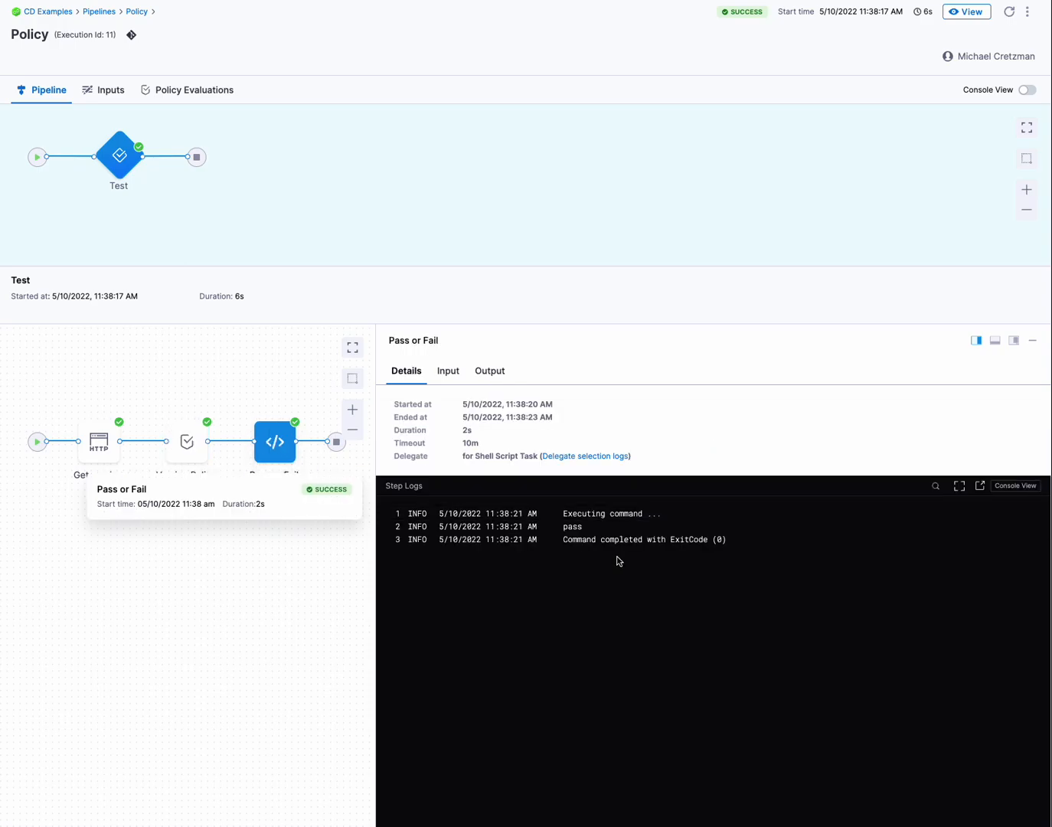
double_click(573, 527)
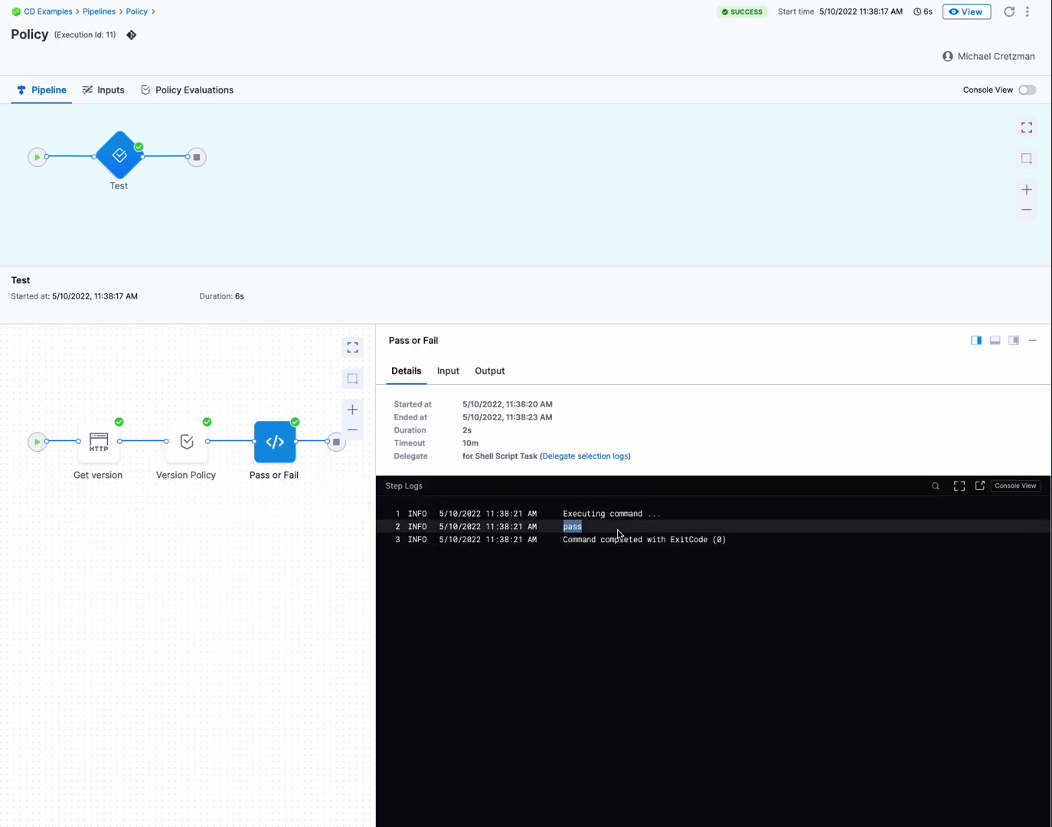
left_click(620, 533)
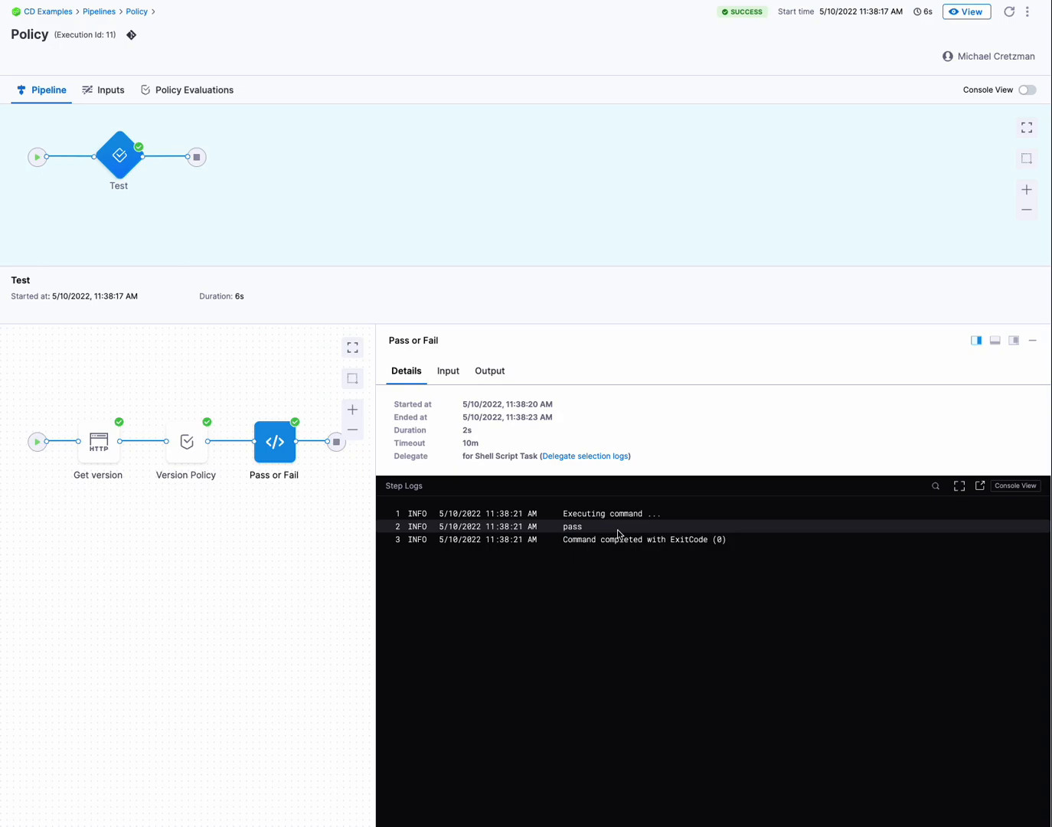
Step: Revisit the Version Policy and Get version step results showing assertions passed
left_click(186, 441)
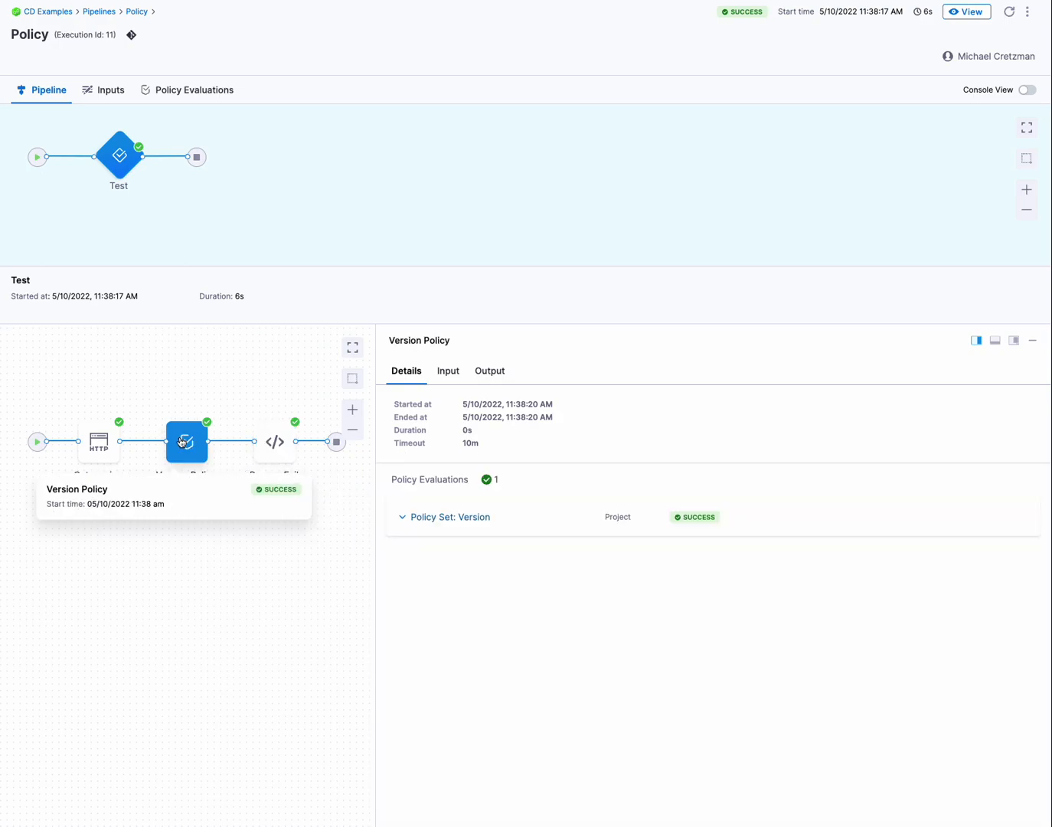
mouse_move(508, 596)
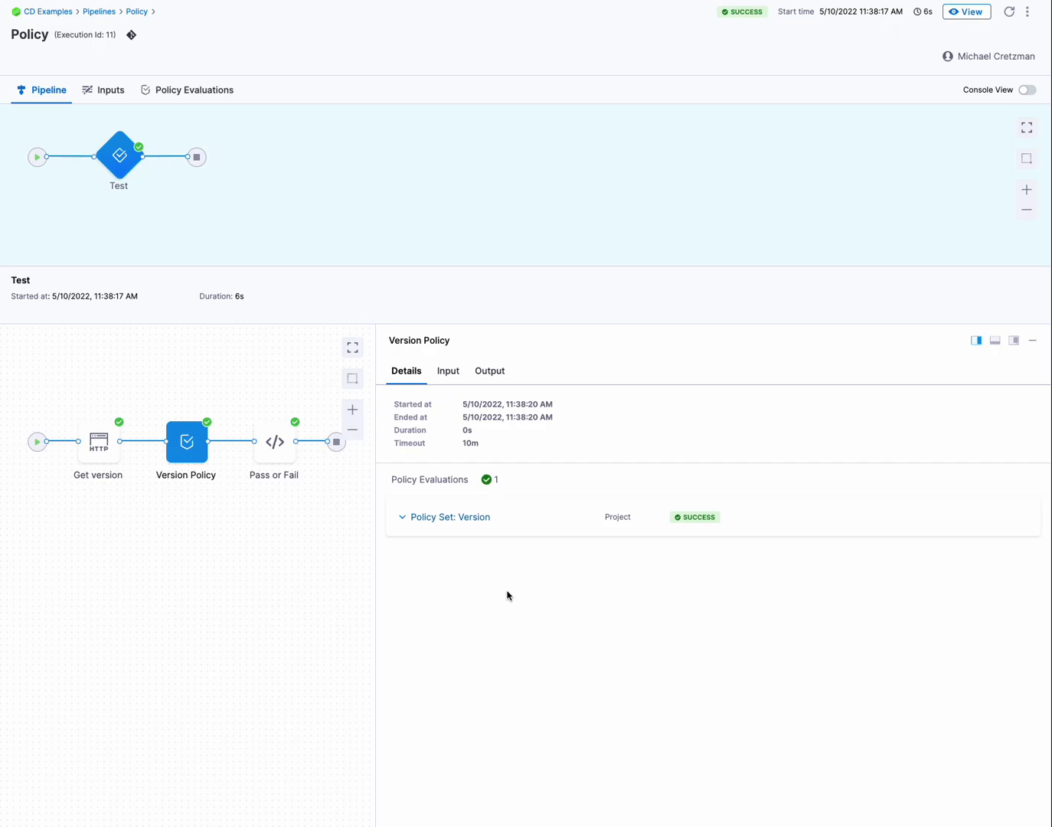
left_click(98, 441)
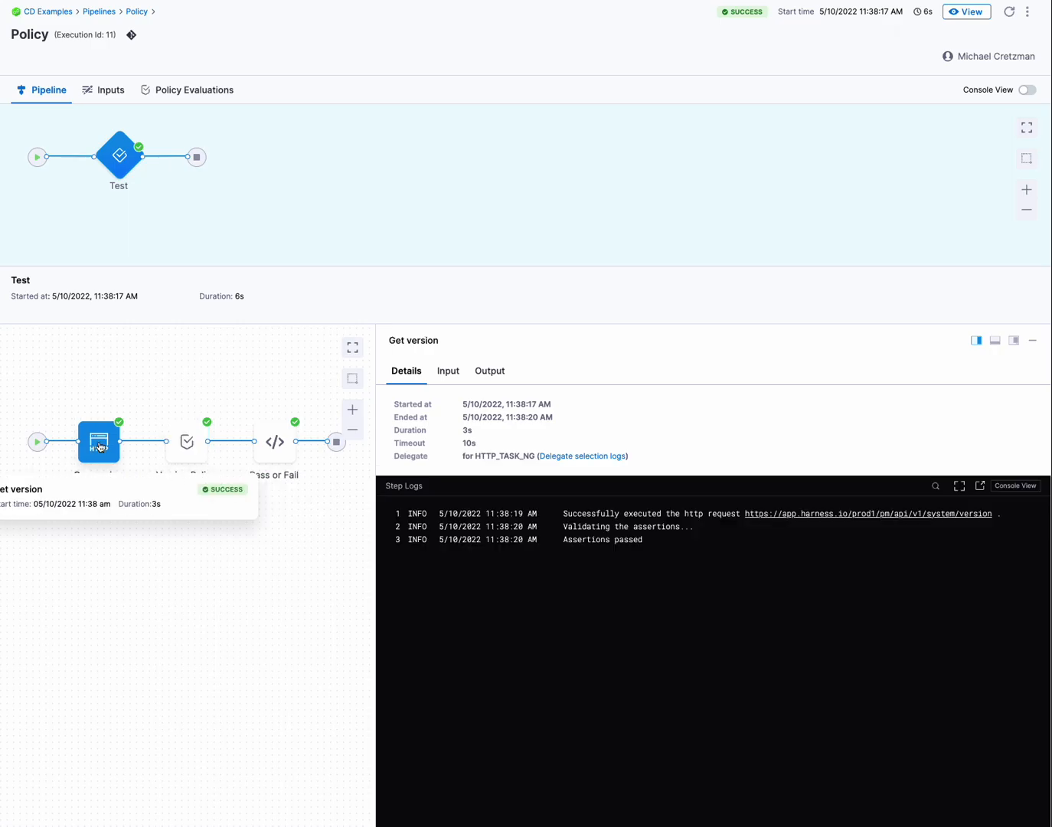